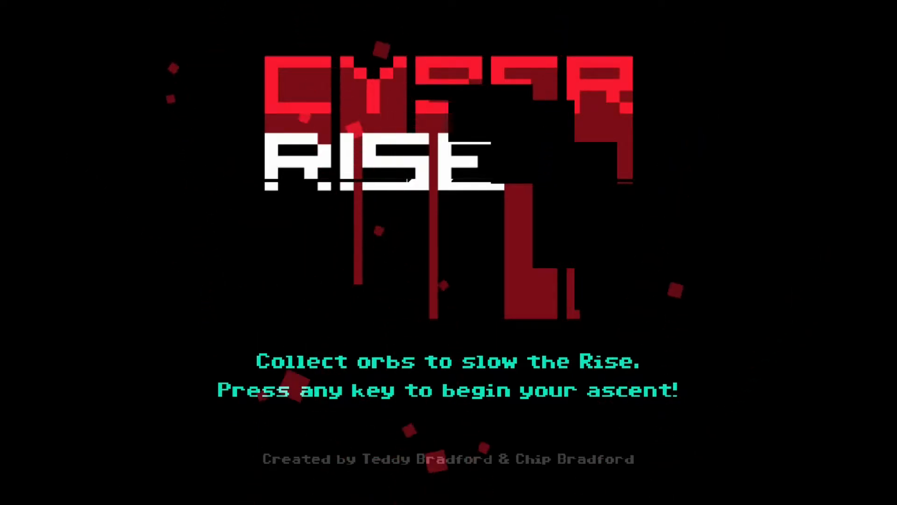
- Press space on the Cyber Rise title screen to start a climbing run
key(space)
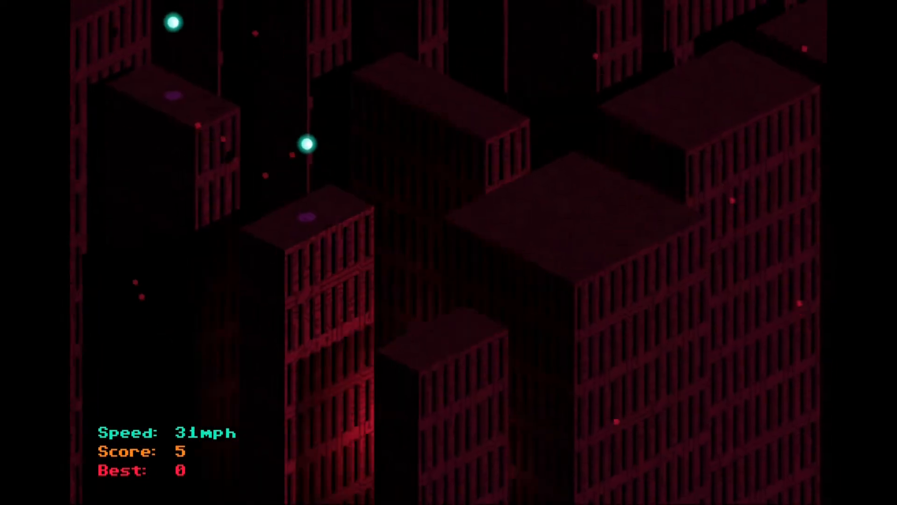